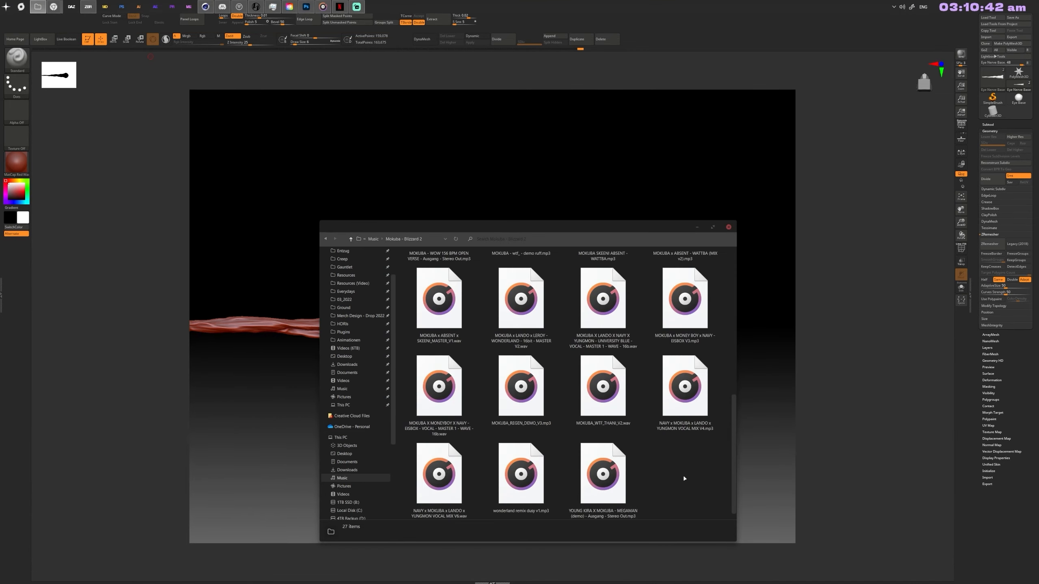
# Step: Build the joint chain on the stalk, add the IK goal, and drag it to bend the tip upward
pyautogui.click(728, 226)
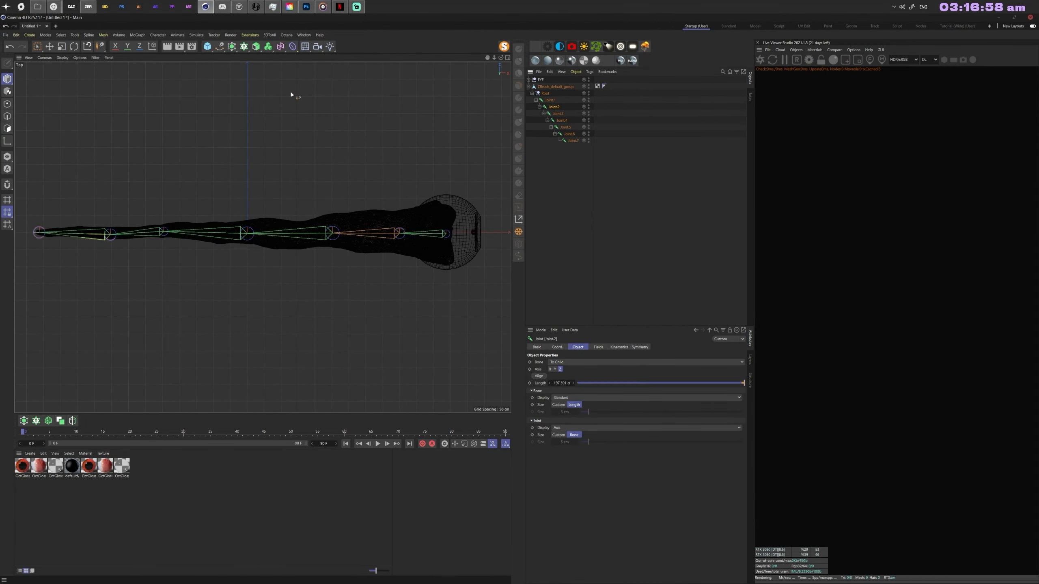
pyautogui.click(544, 99)
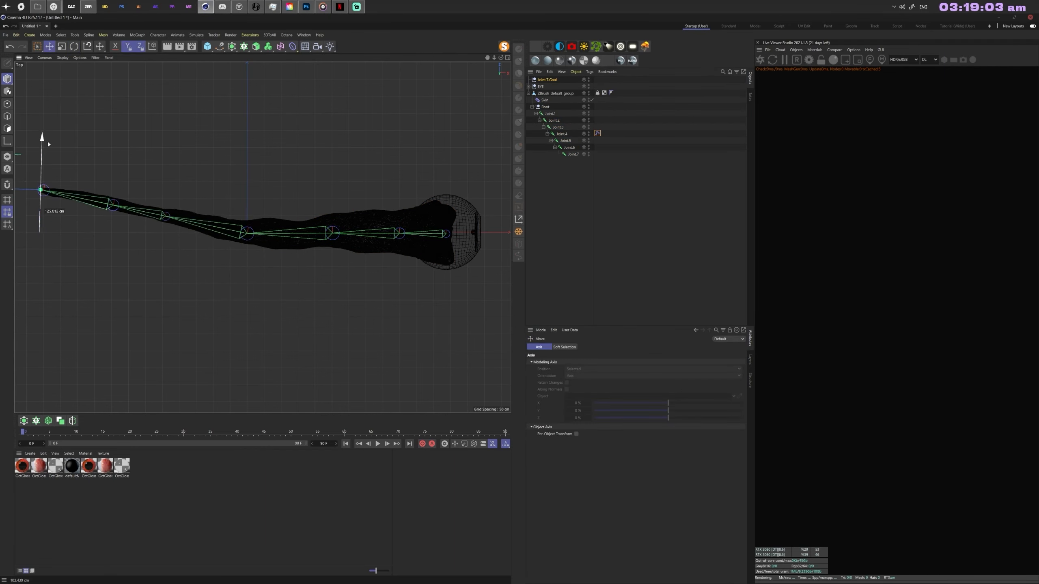
pyautogui.moveTo(39, 190); pyautogui.dragTo(229, 263)
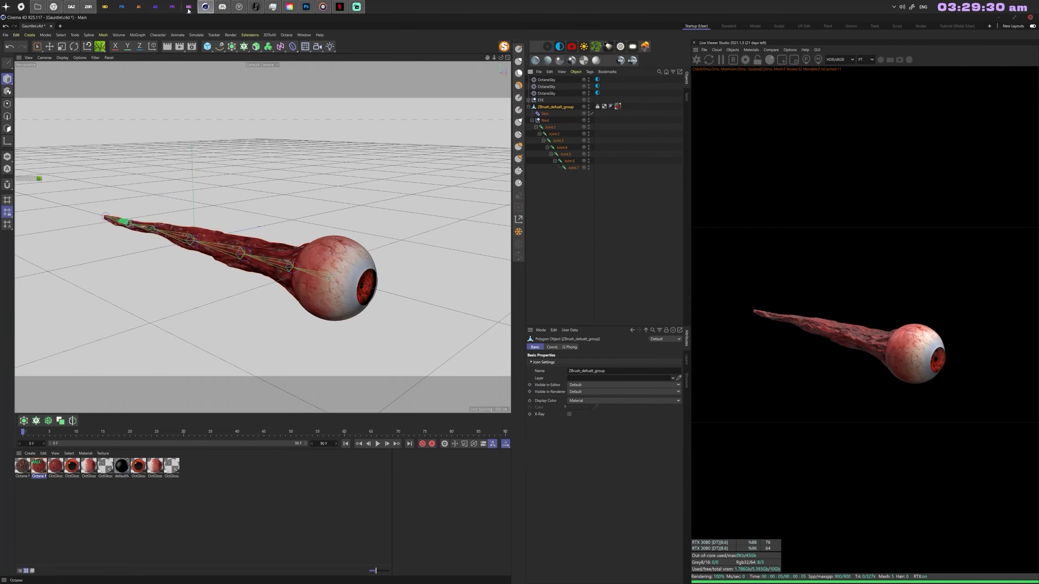
# Step: Bring in the gauntlet and place three rigged eyeball copies hanging from its fist
pyautogui.click(70, 7)
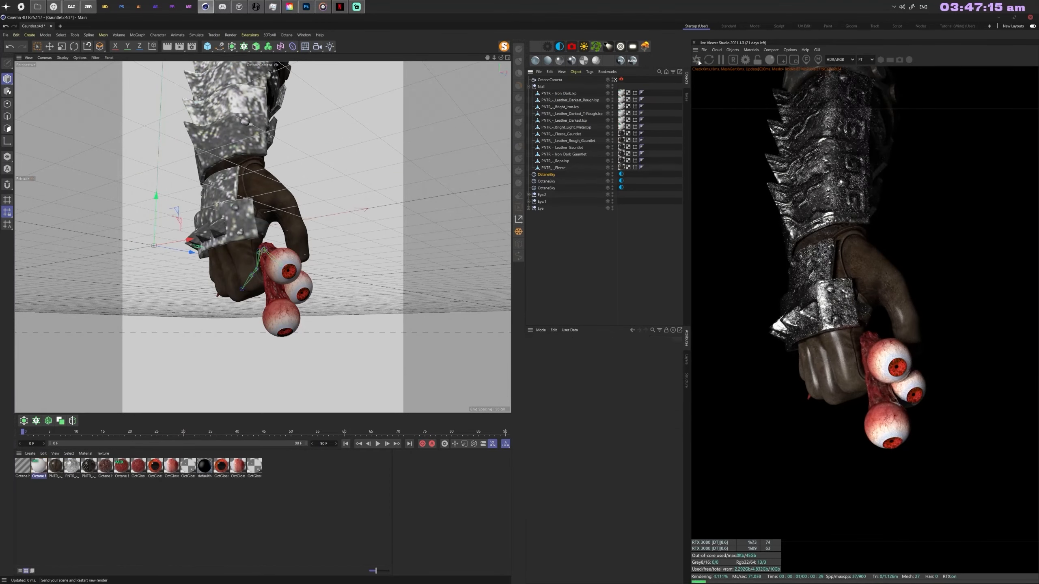
# Step: Export a dry branching Megascans shrub from Quixel Bridge to stand beside the gauntlet
pyautogui.click(56, 466)
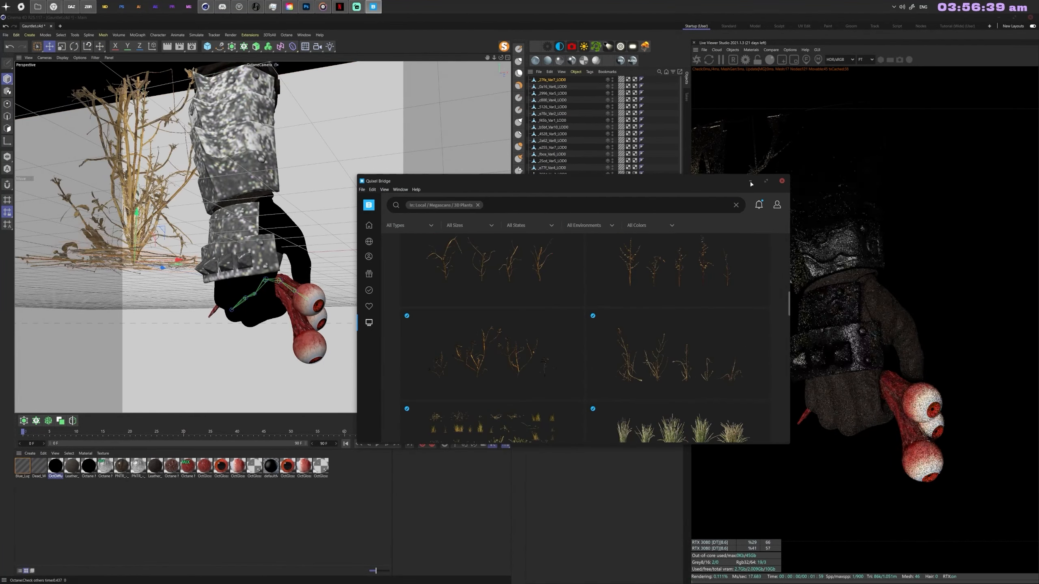
# Step: Surround the gauntlet with dark plants inside a hazy Octane volume lit by red lights
pyautogui.click(781, 181)
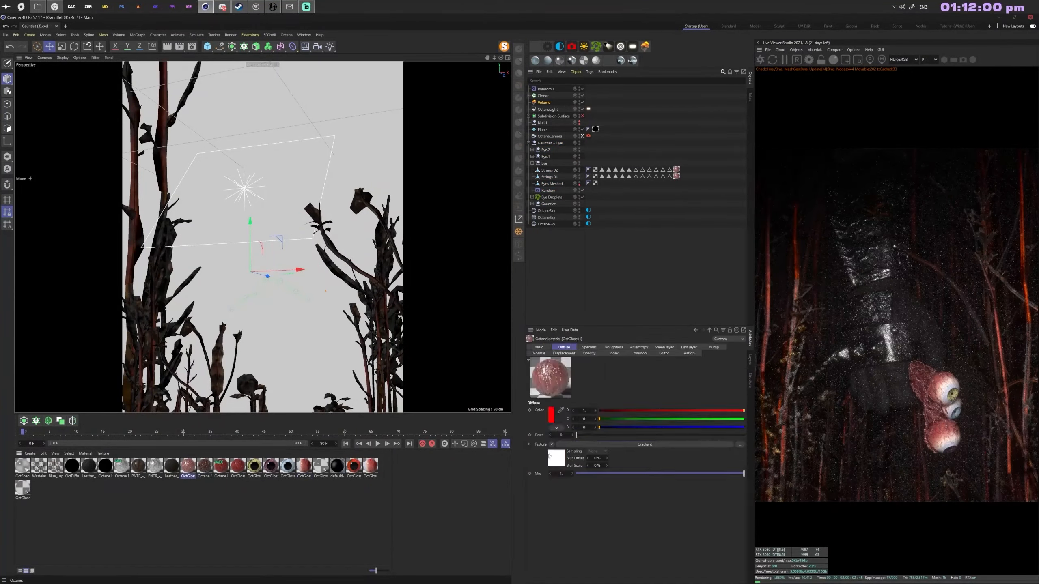
# Step: Render the final Octane frame with its passes saved to disk
pyautogui.click(547, 109)
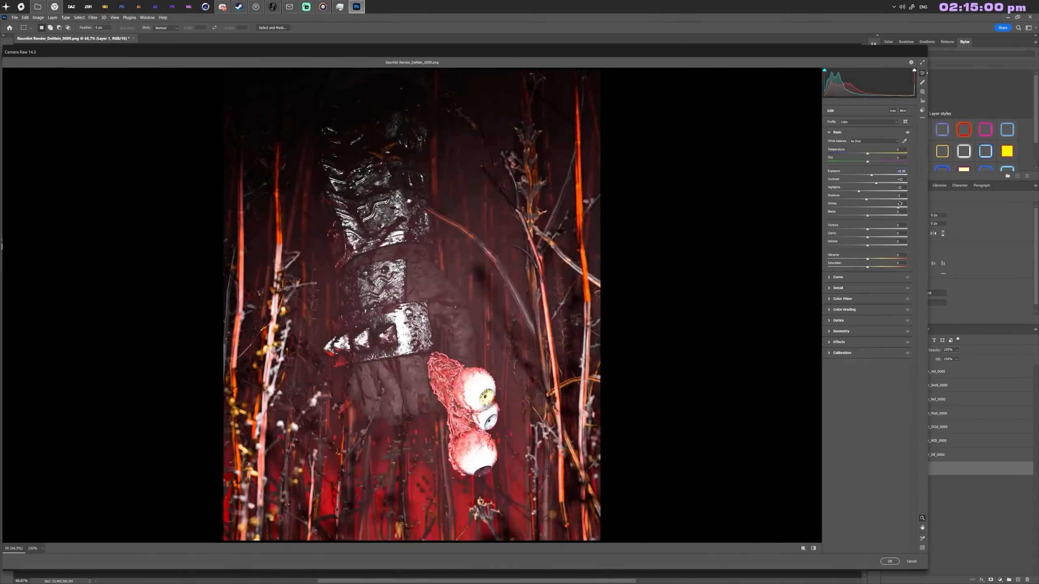
# Step: Grade the render warm red in Camera Raw and stack pass layers with a Screen texture overlay
pyautogui.click(844, 175)
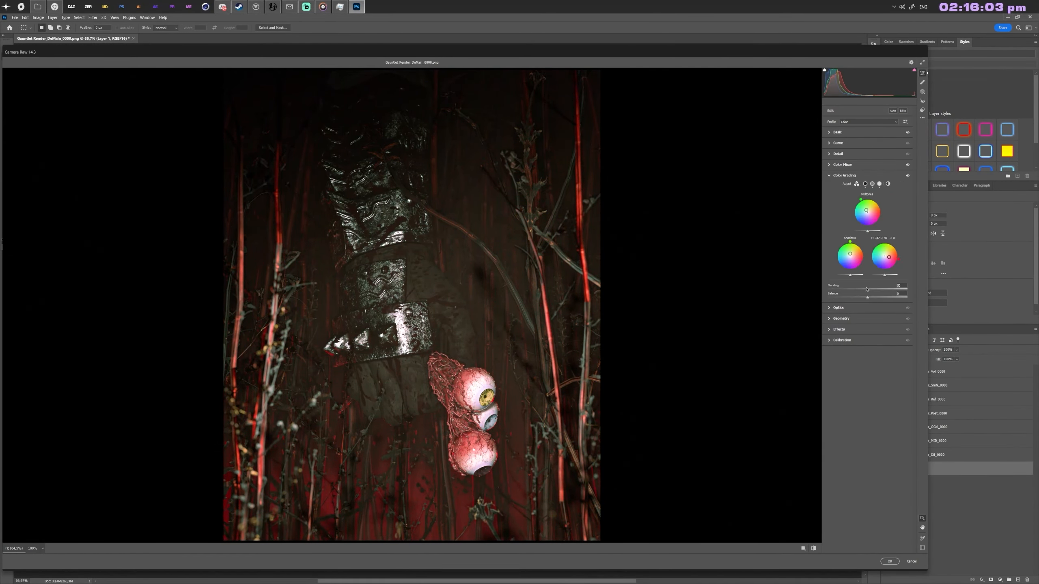
pyautogui.click(889, 561)
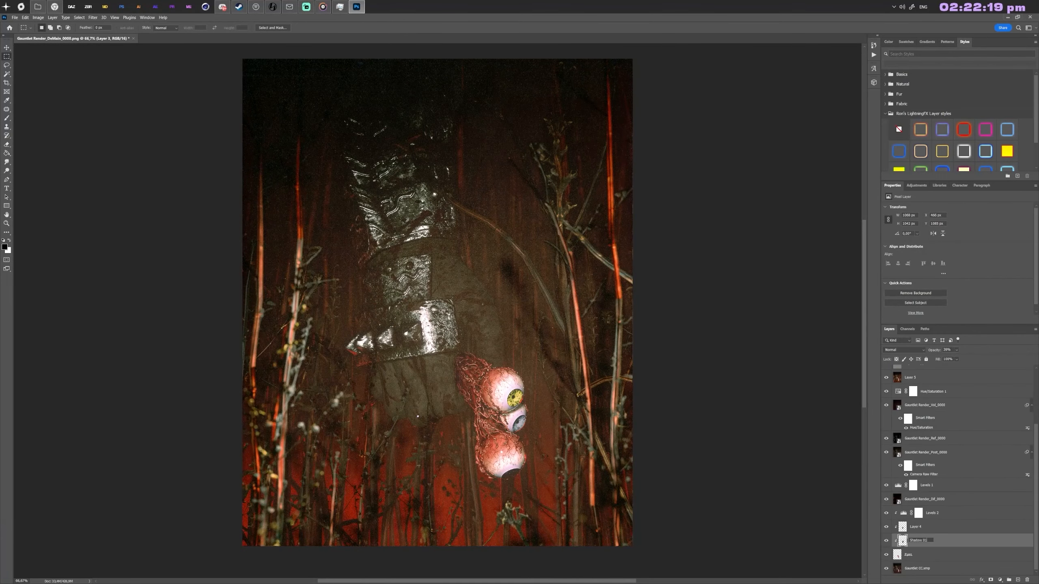
pyautogui.click(913, 388)
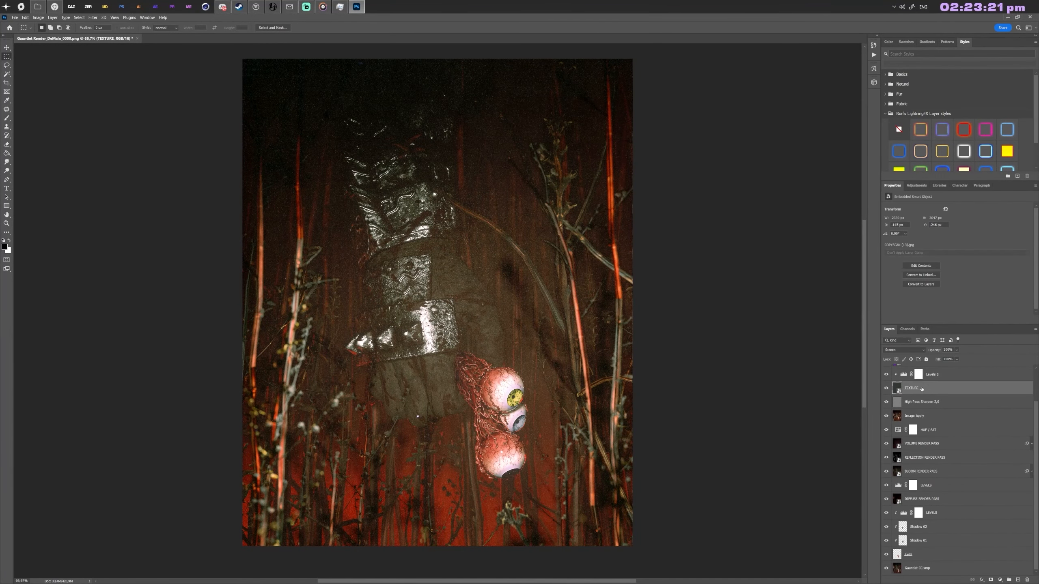